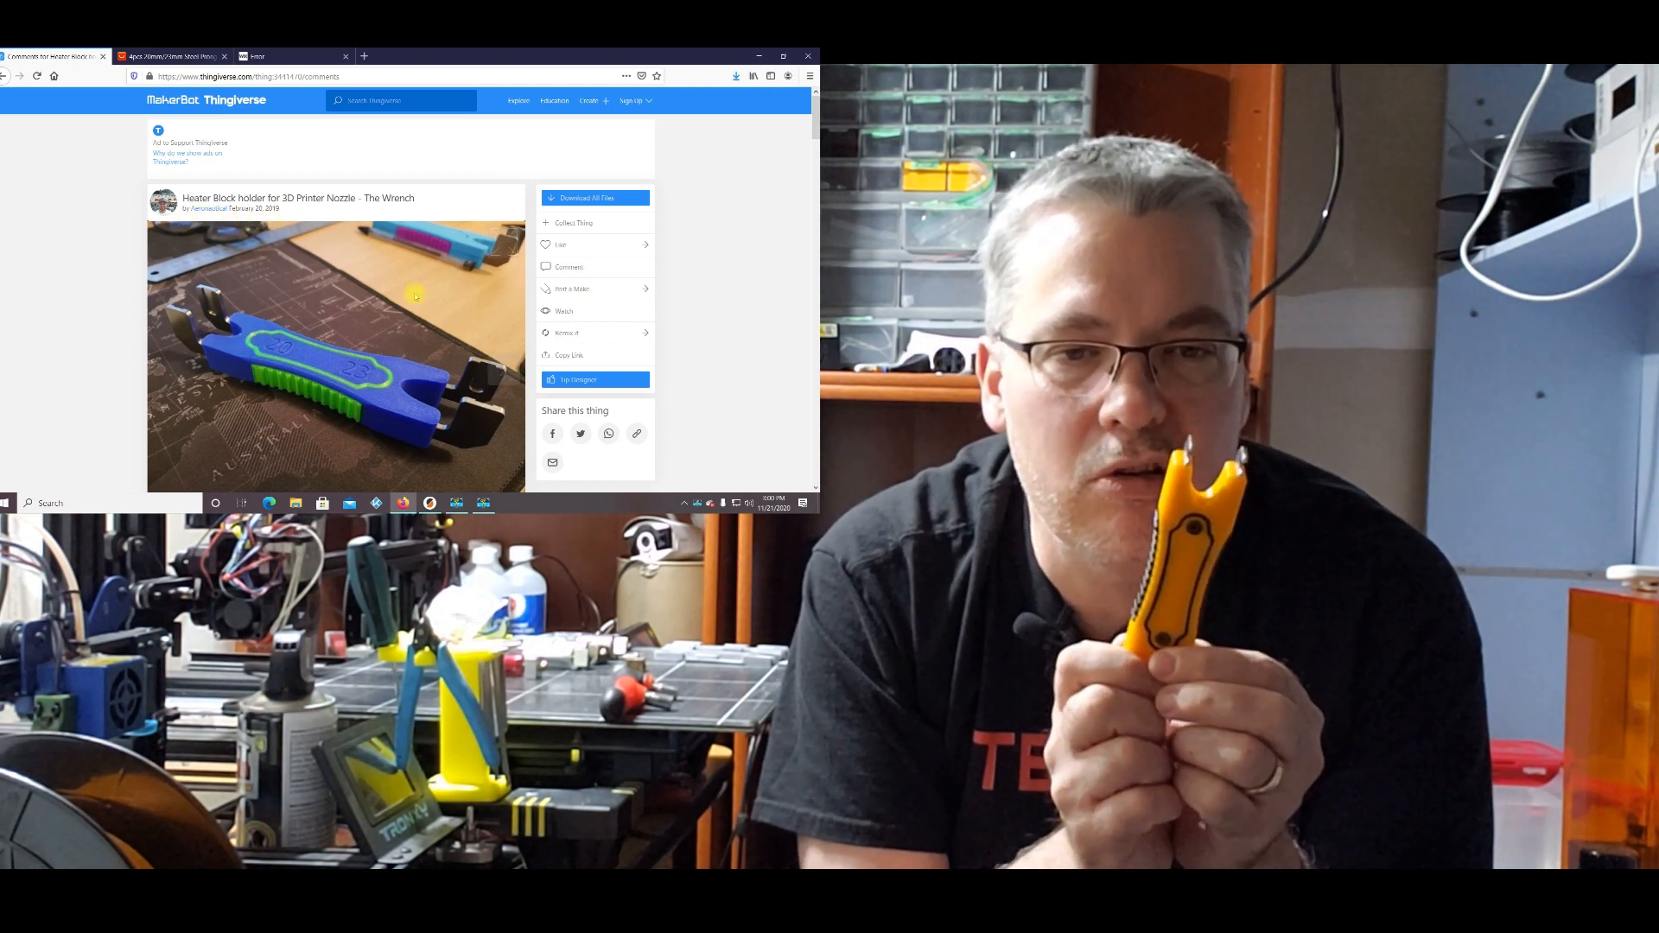
- View another wrench photo in the Thingiverse gallery, then move on to the AliExpress prongs kit listing
{"action": "left_click", "coordinate": [503, 370]}
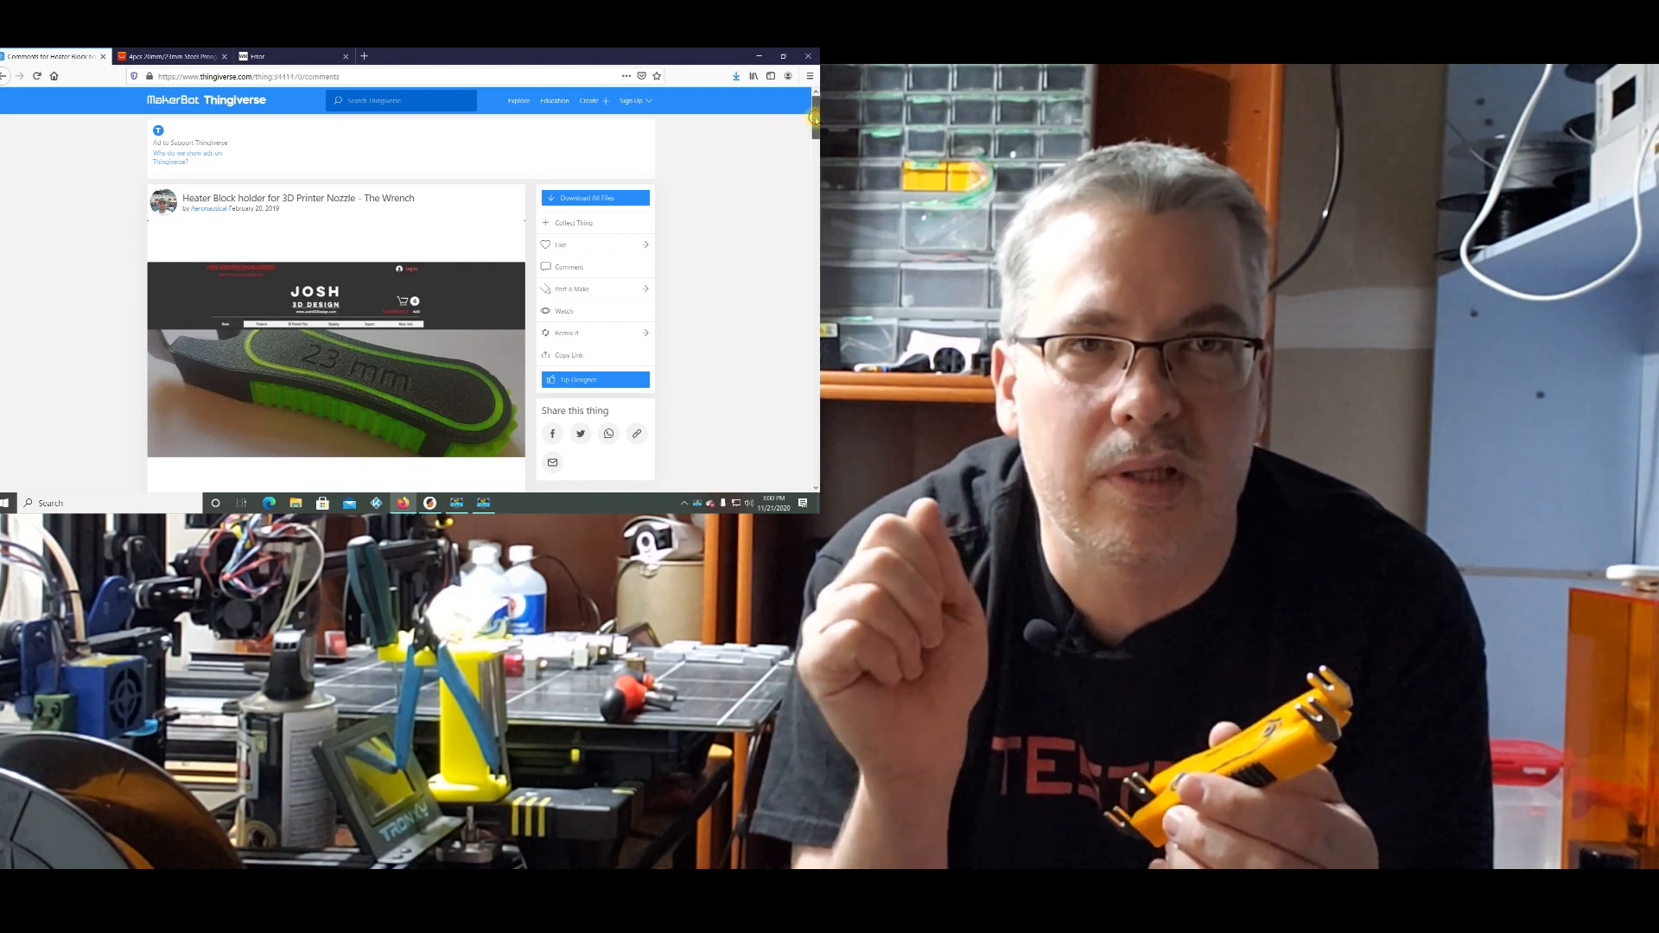
{"action": "scroll", "scroll_direction": "down", "scroll_amount": 3}
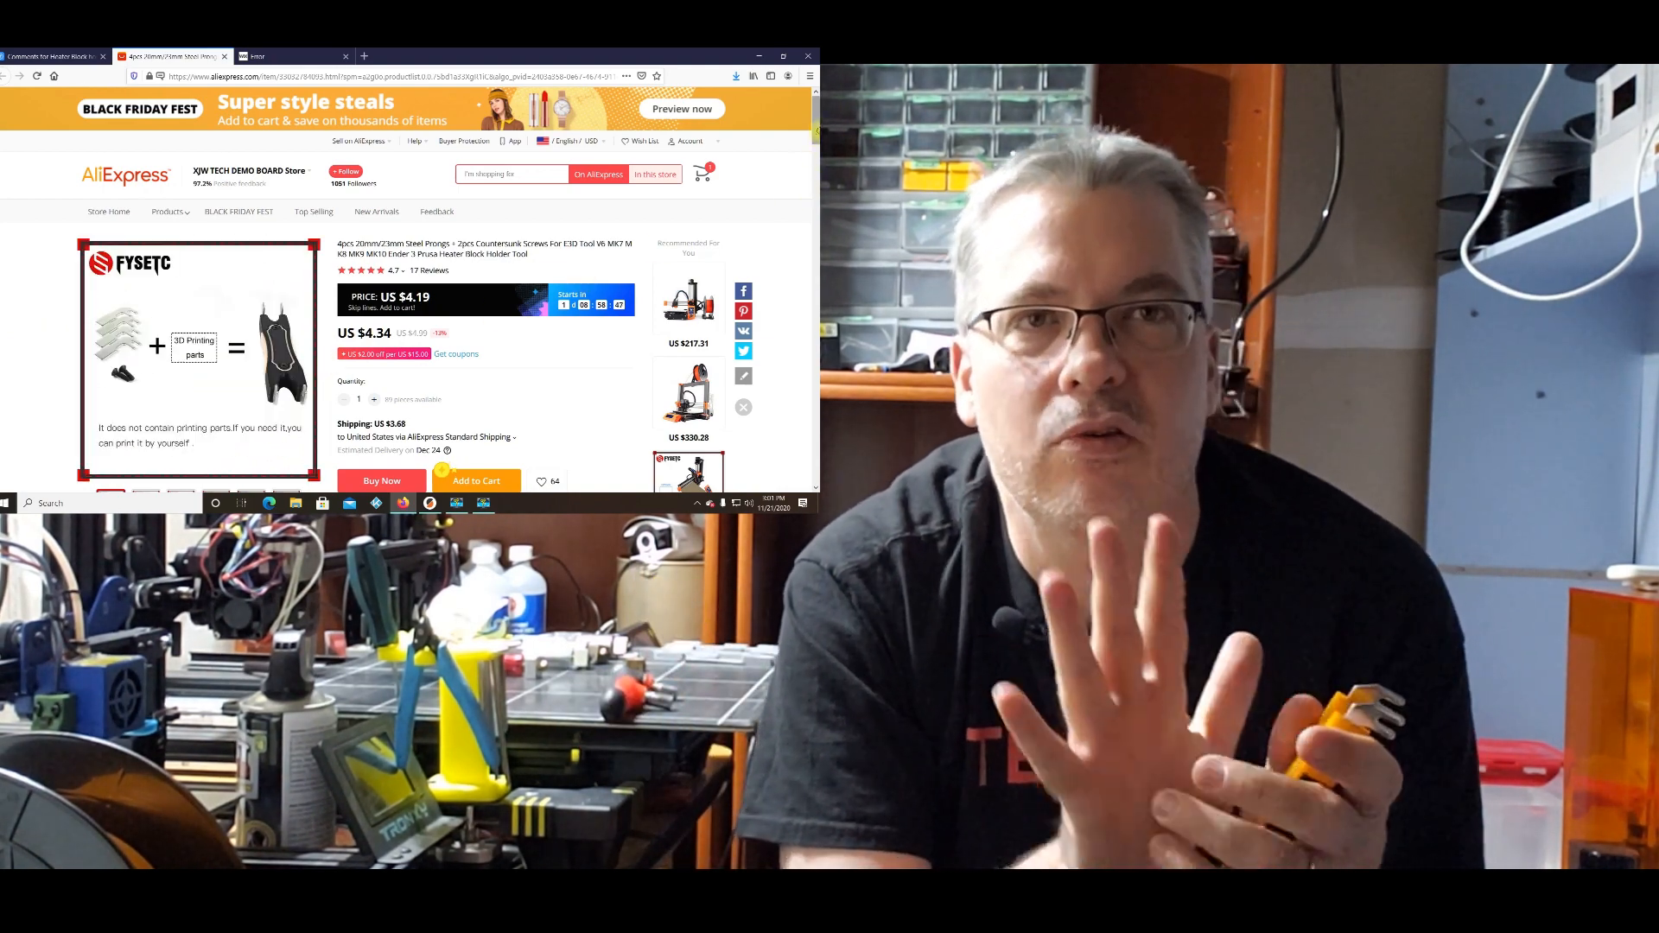
- Scroll further down the AliExpress prongs kit page, then bring up PrusaSlicer with both halves loaded
{"action": "scroll", "scroll_direction": "down", "scroll_amount": 3}
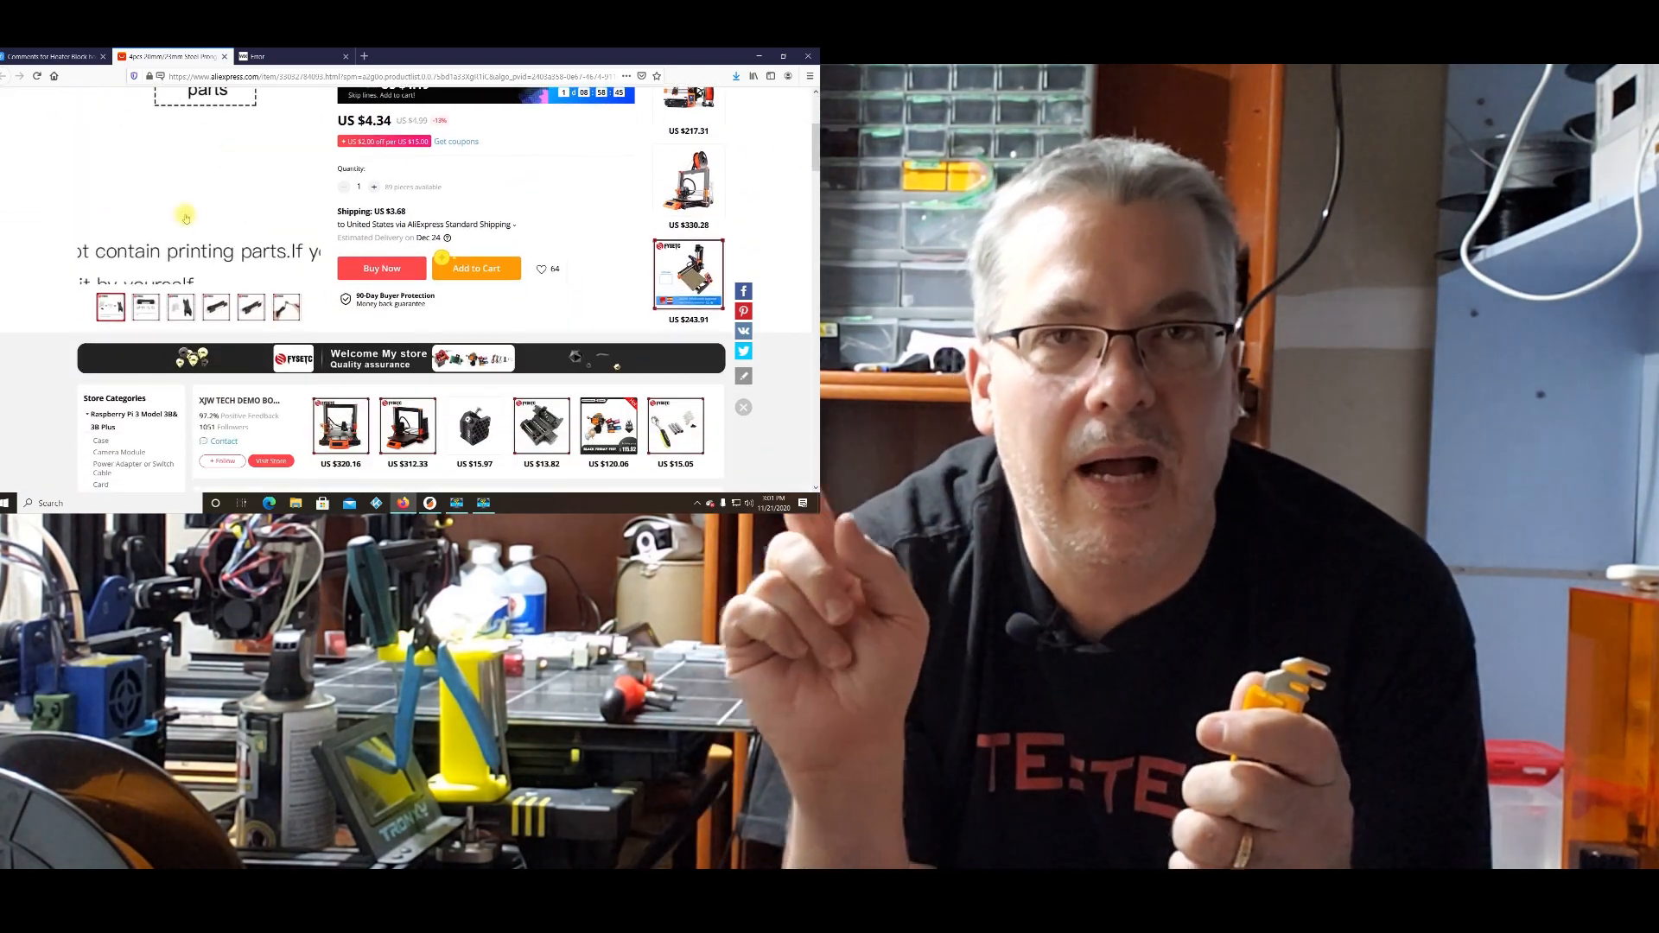
{"action": "left_click", "coordinate": [146, 307]}
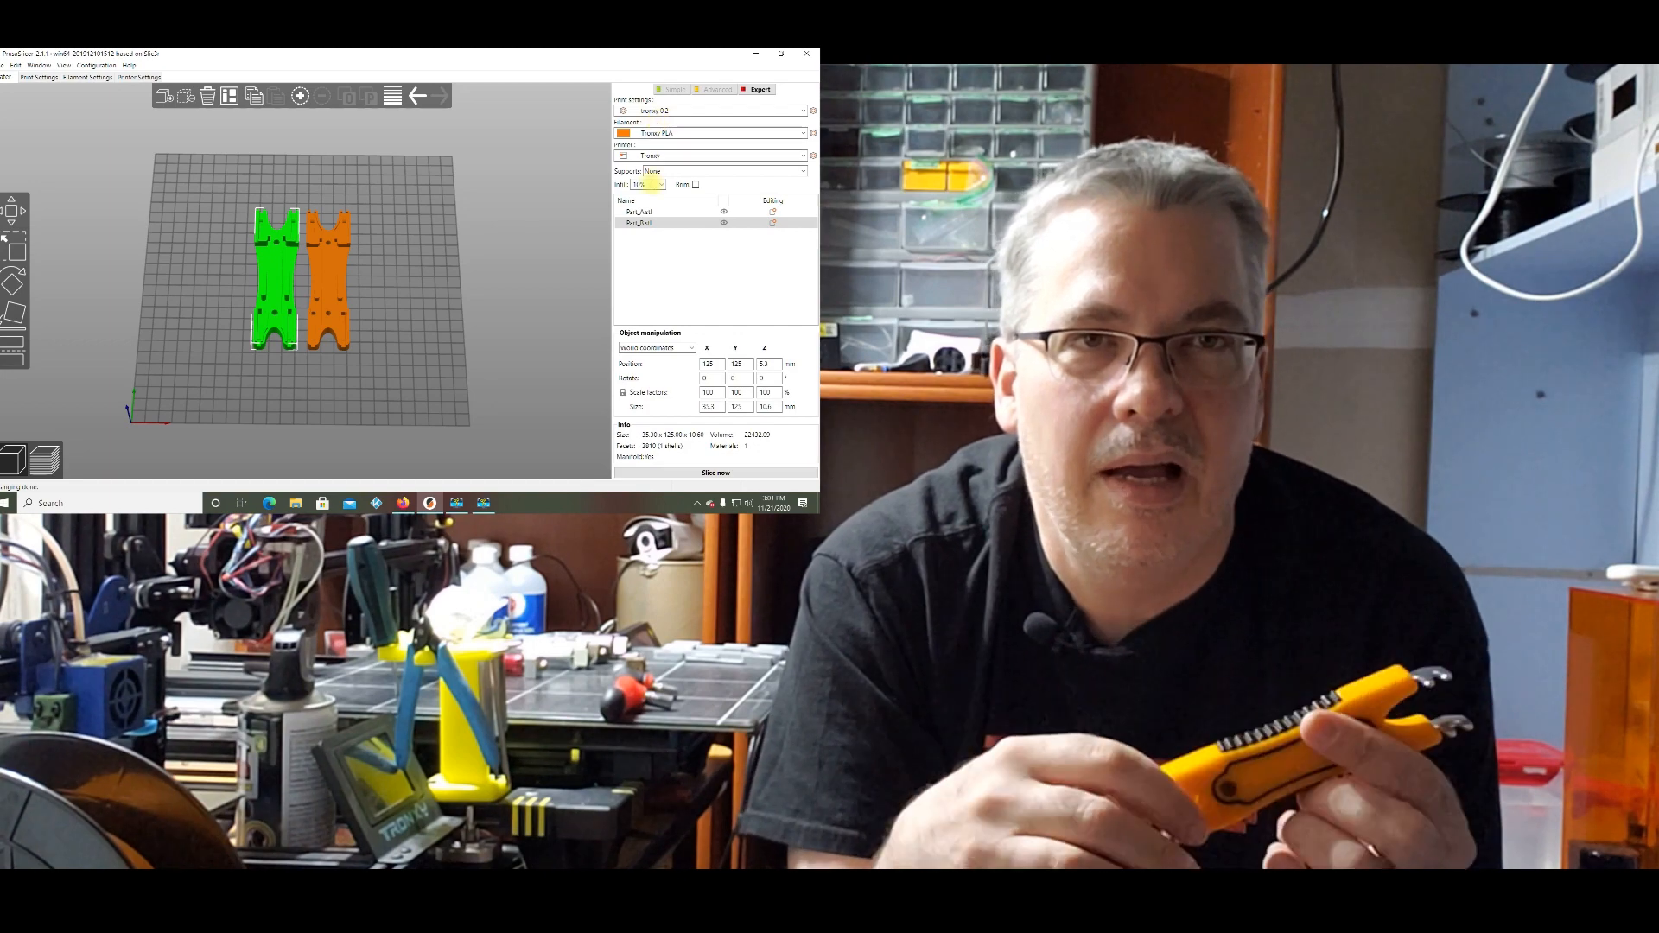
- Choose a different infill density from the Infill dropdown and slice the two wrench halves
{"action": "left_click", "coordinate": [645, 184]}
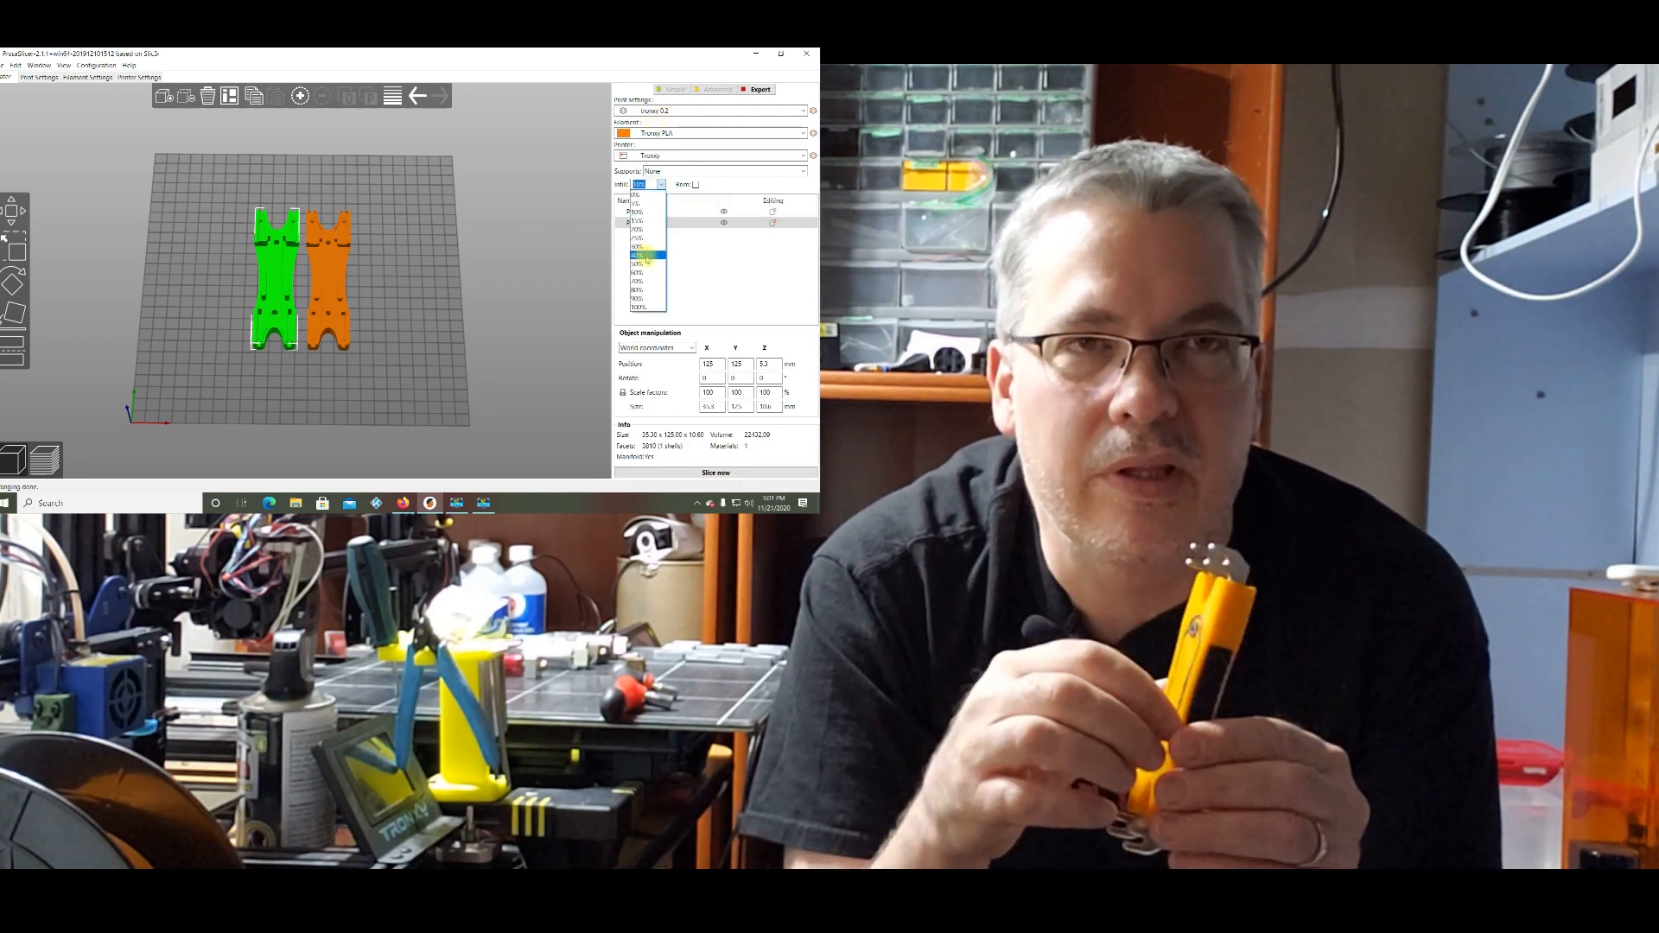
{"action": "left_click", "coordinate": [645, 256]}
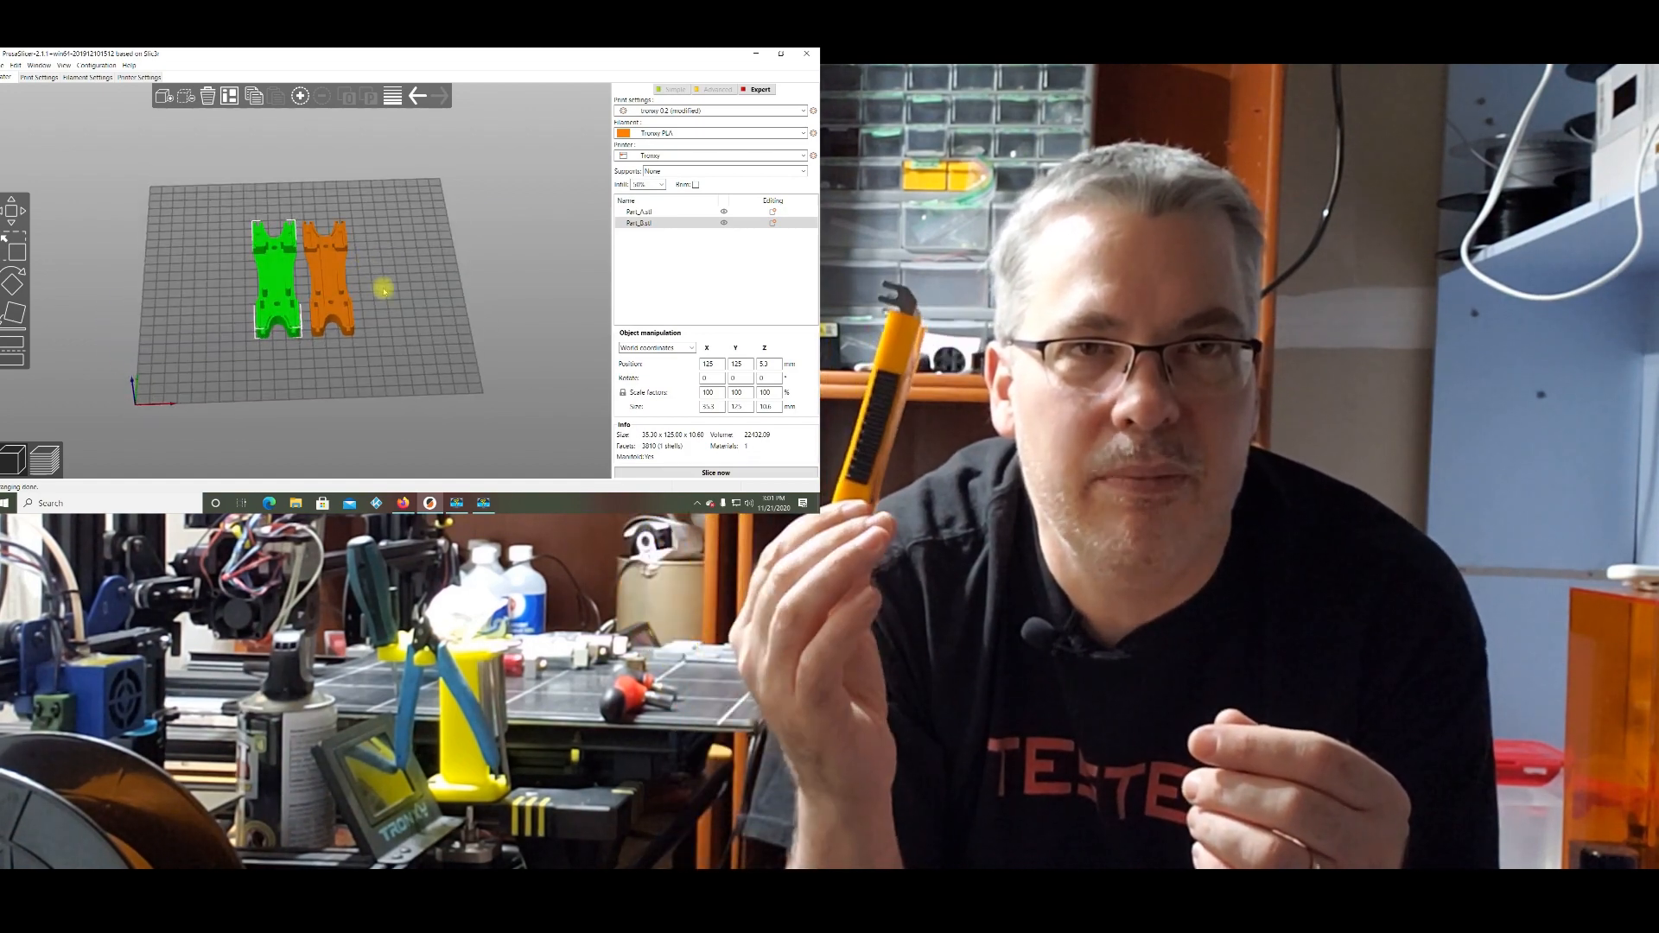
{"action": "left_click", "coordinate": [716, 472]}
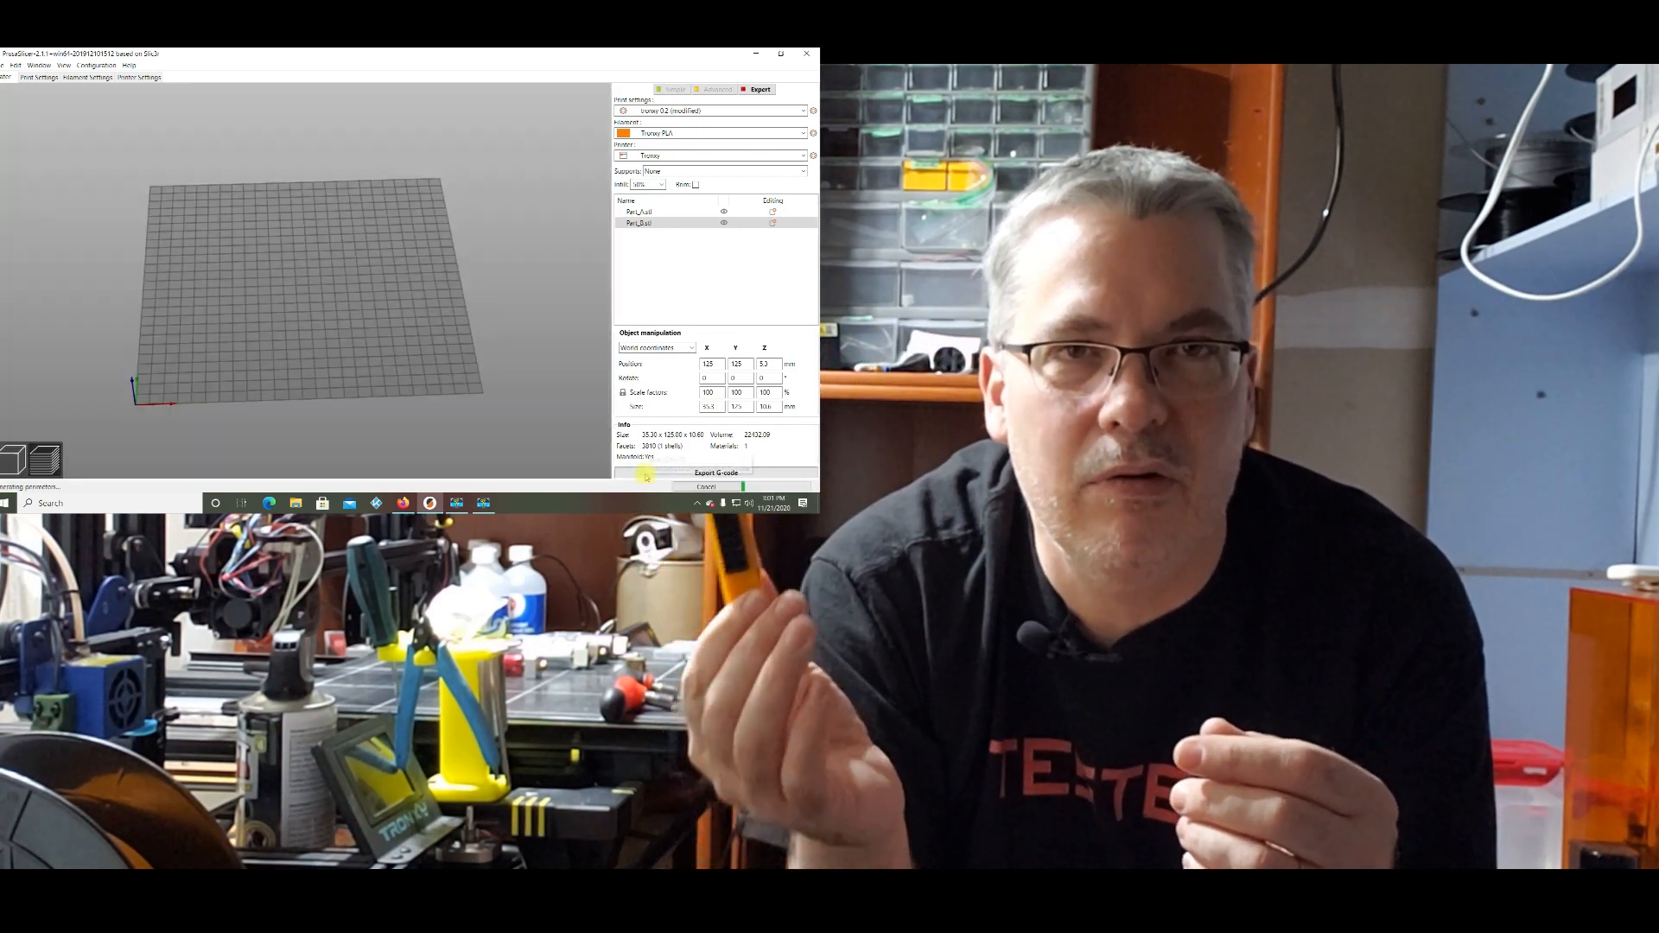